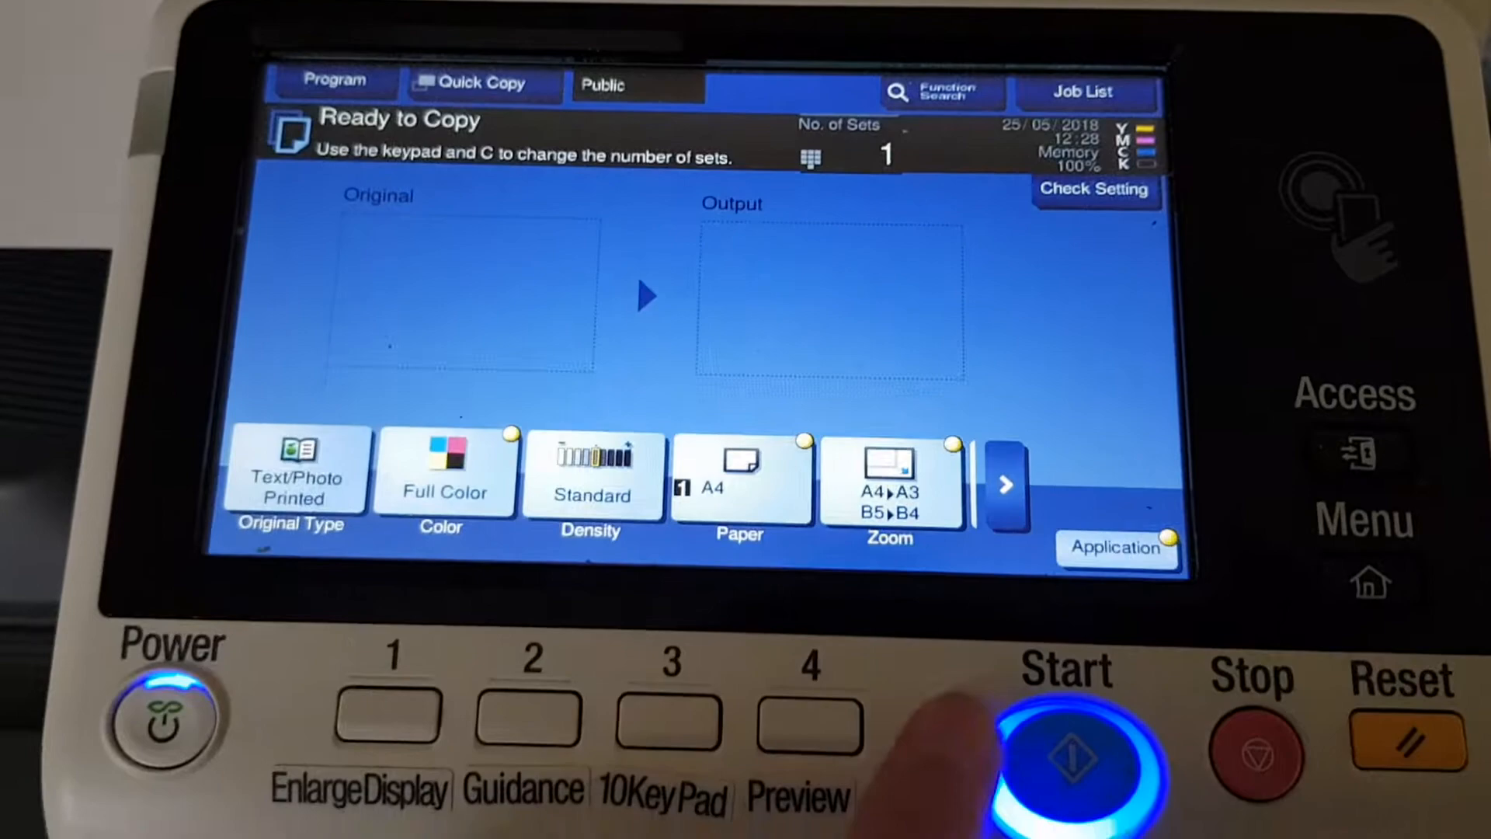
Start the one-copy full-colour job enlarging A4 to A3 at 141.4%
click(1065, 742)
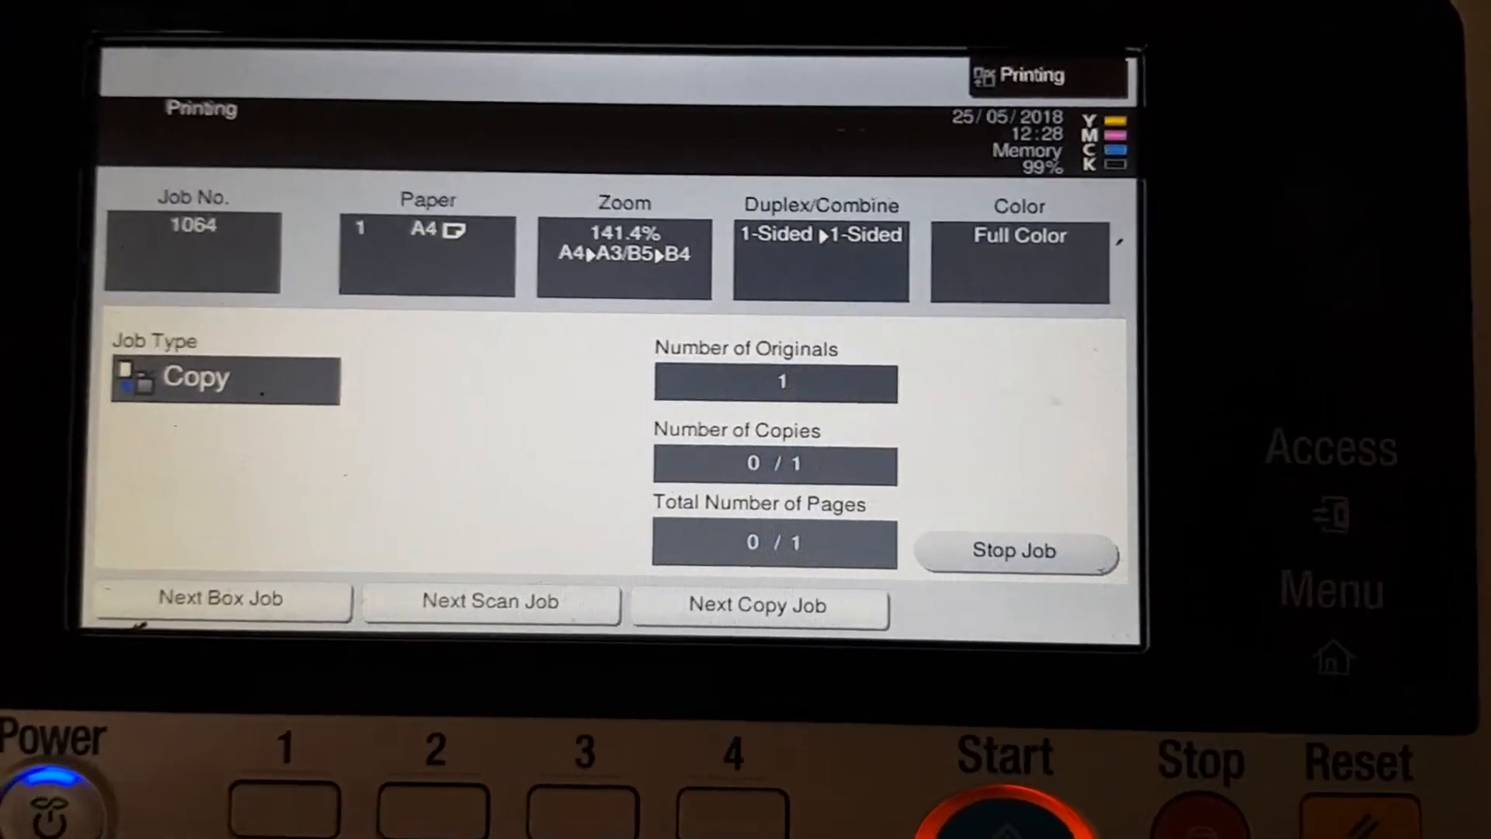